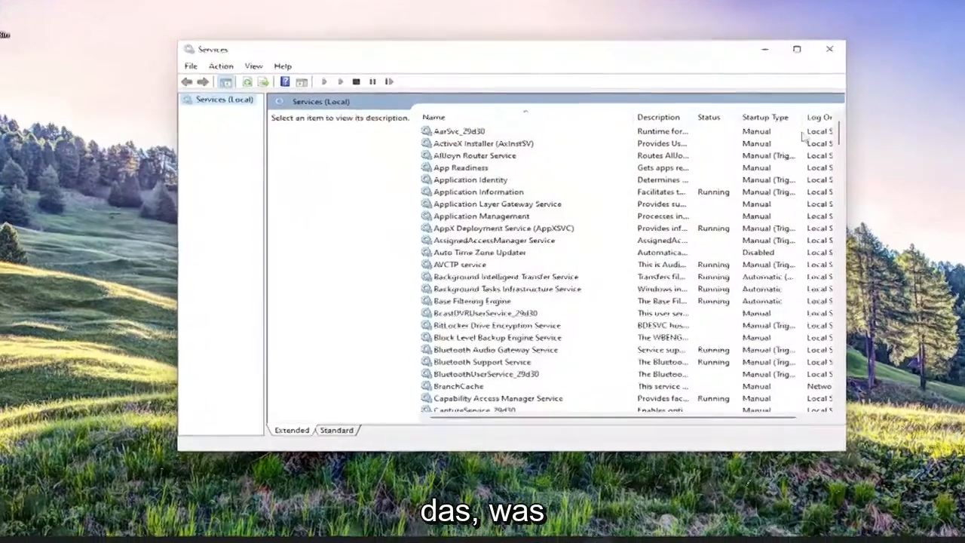
Start the Volume Shadow Copy service and close the Services window.
{"action": "scroll", "scroll_direction": "down", "scroll_amount": 3}
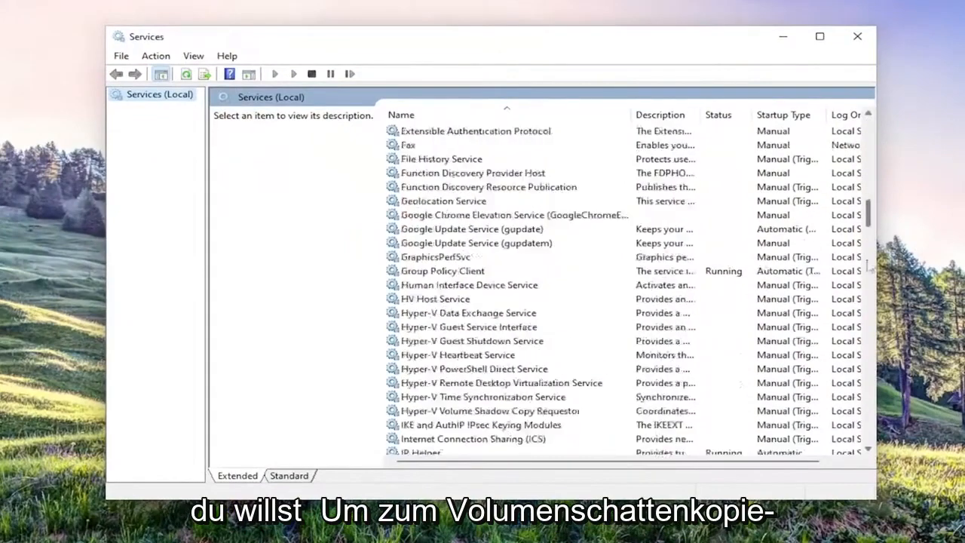
{"action": "scroll", "scroll_direction": "down", "scroll_amount": 3}
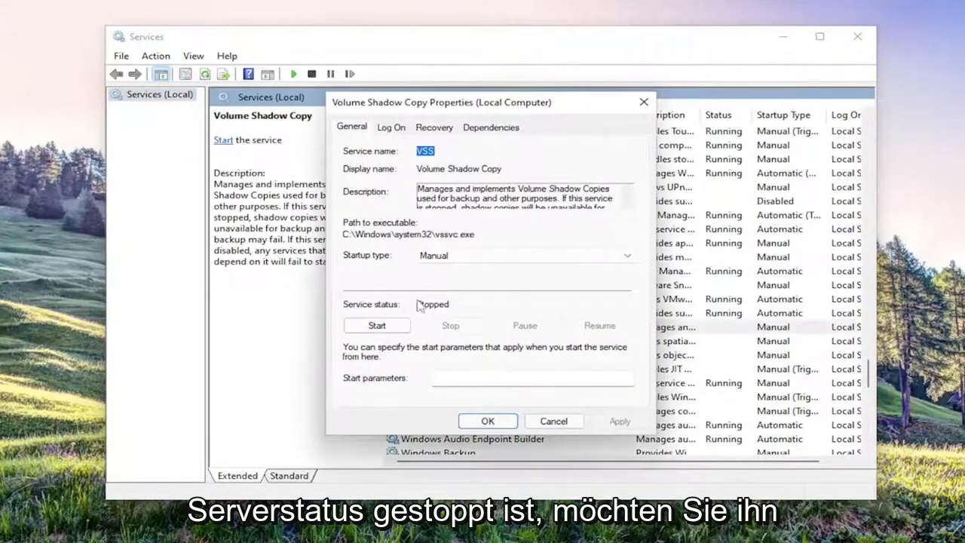
{"action": "left_click", "coordinate": [377, 325]}
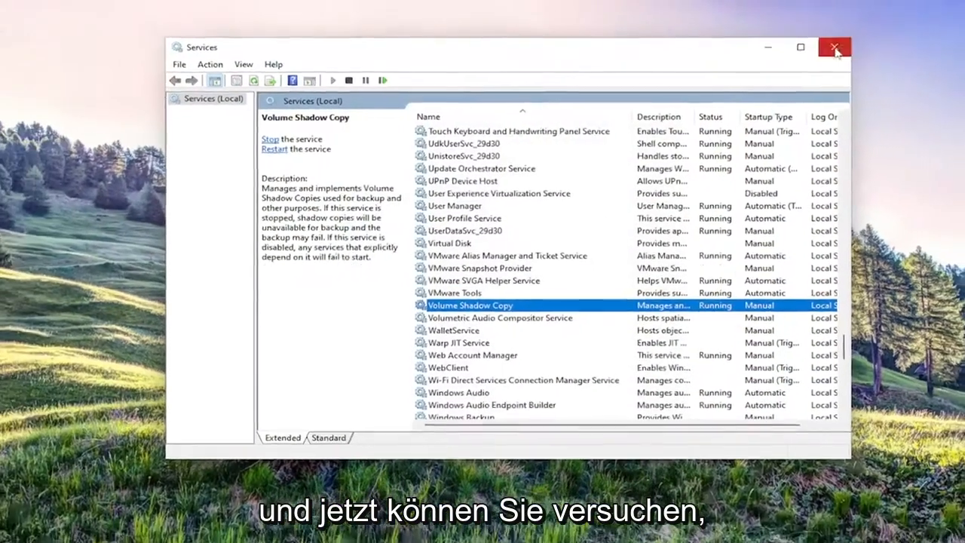
{"action": "left_click", "coordinate": [833, 46]}
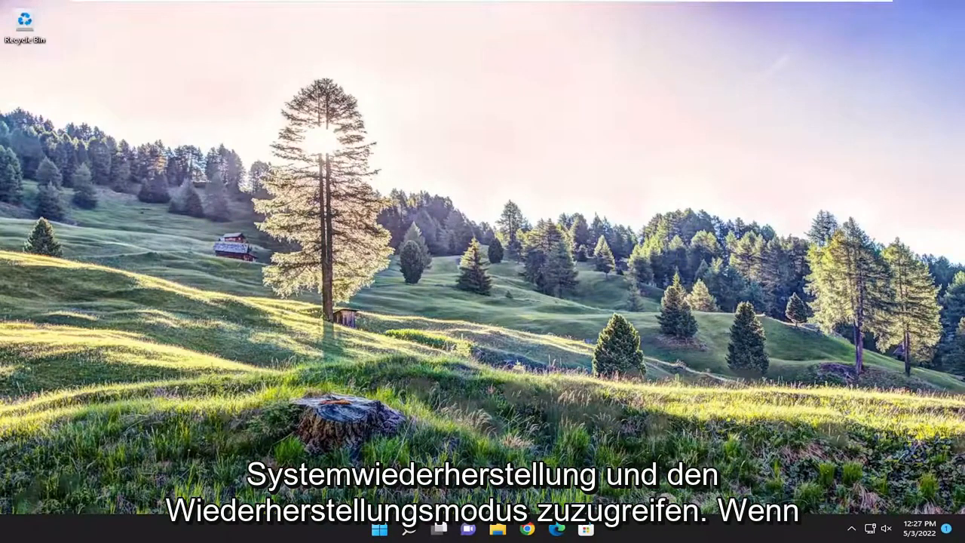
From the Start menu power options, Shift-restart into the recovery environment.
{"action": "left_click", "coordinate": [379, 528]}
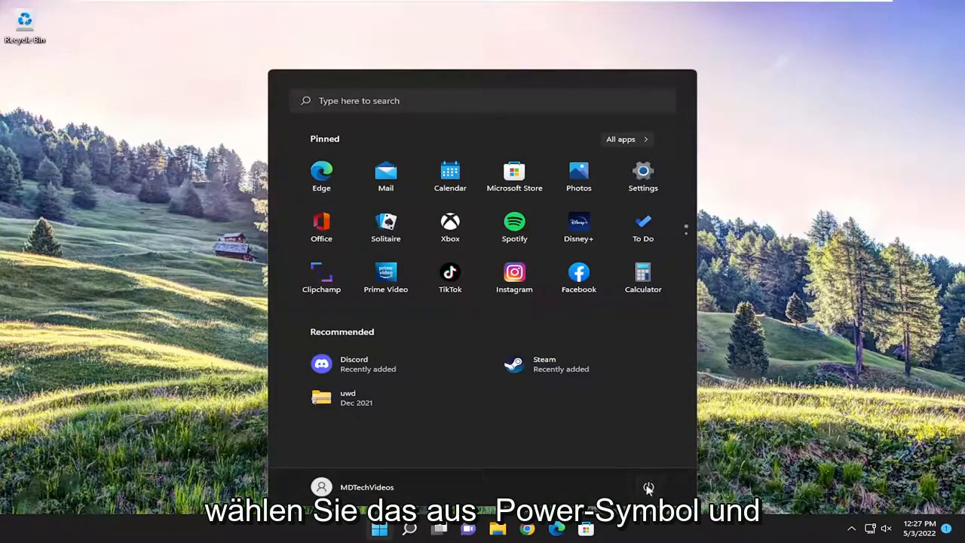
{"action": "left_click", "coordinate": [647, 487]}
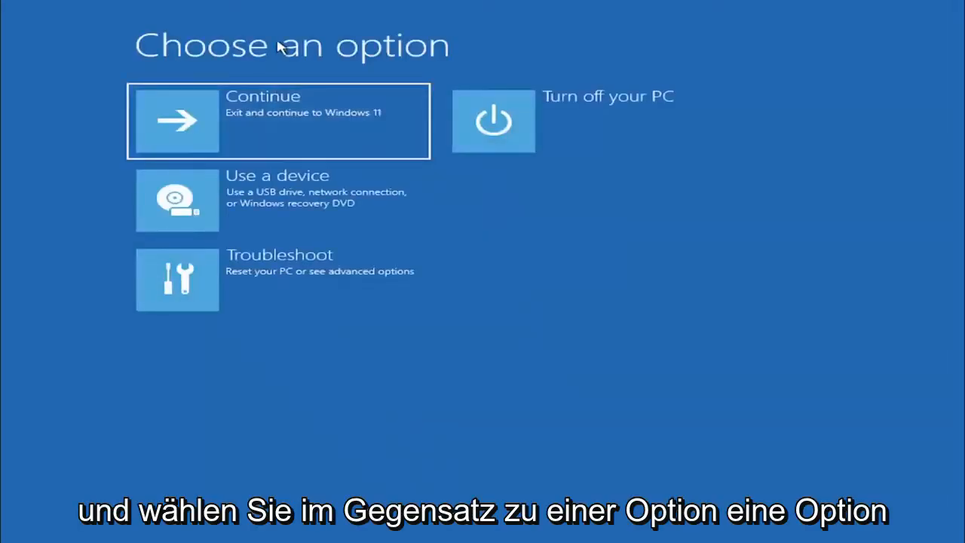
{"action": "mouse_move", "coordinate": [317, 290]}
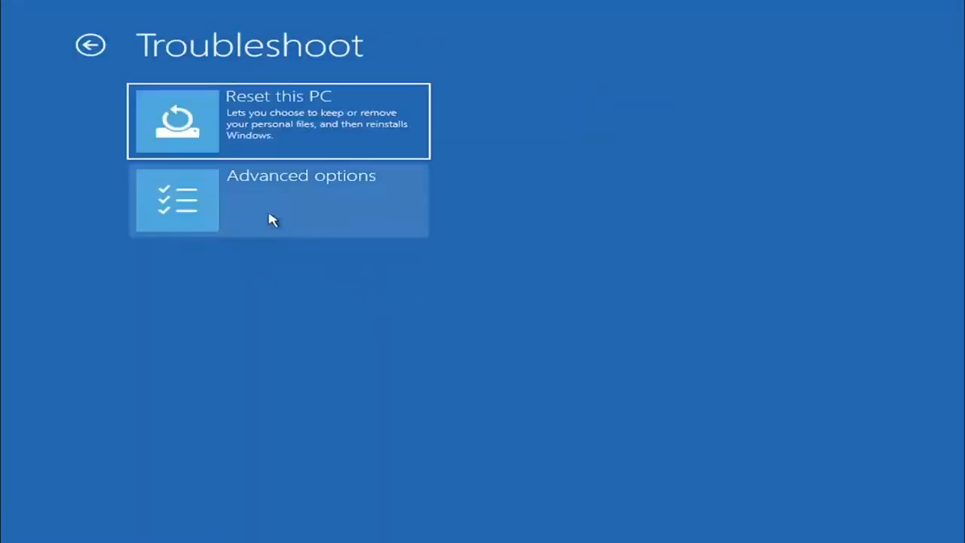
Launch System Restore from Troubleshoot > Advanced options.
{"action": "left_click", "coordinate": [277, 199]}
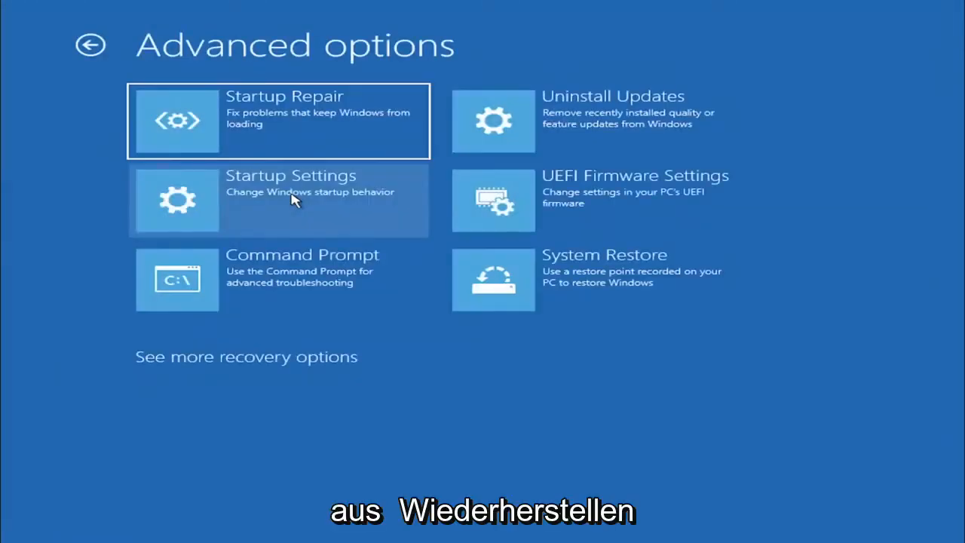
{"action": "mouse_move", "coordinate": [625, 283]}
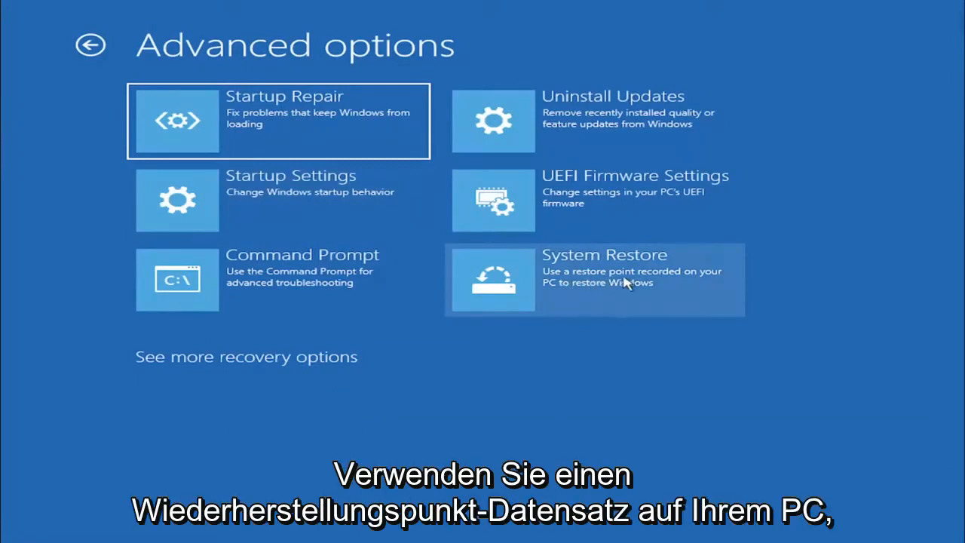
{"action": "mouse_move", "coordinate": [597, 293]}
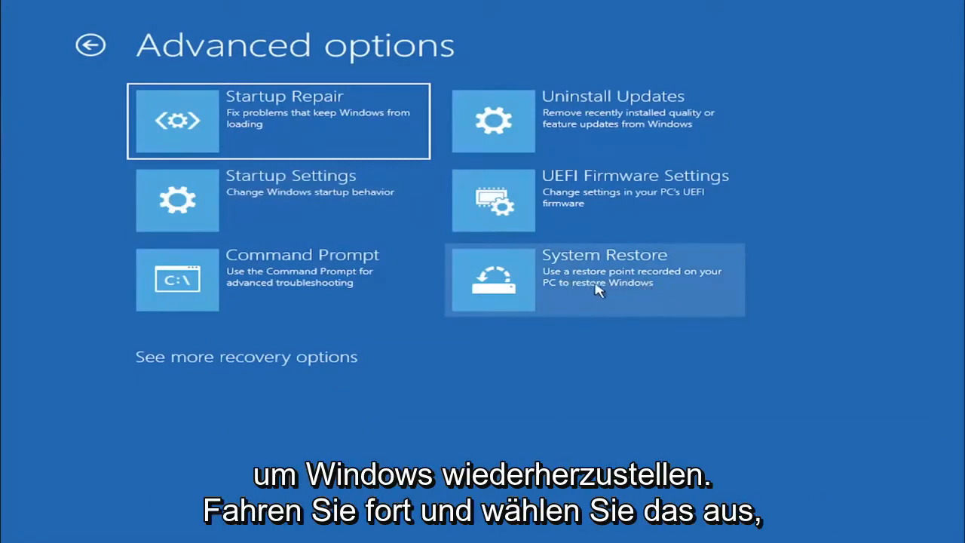
{"action": "left_click", "coordinate": [595, 279]}
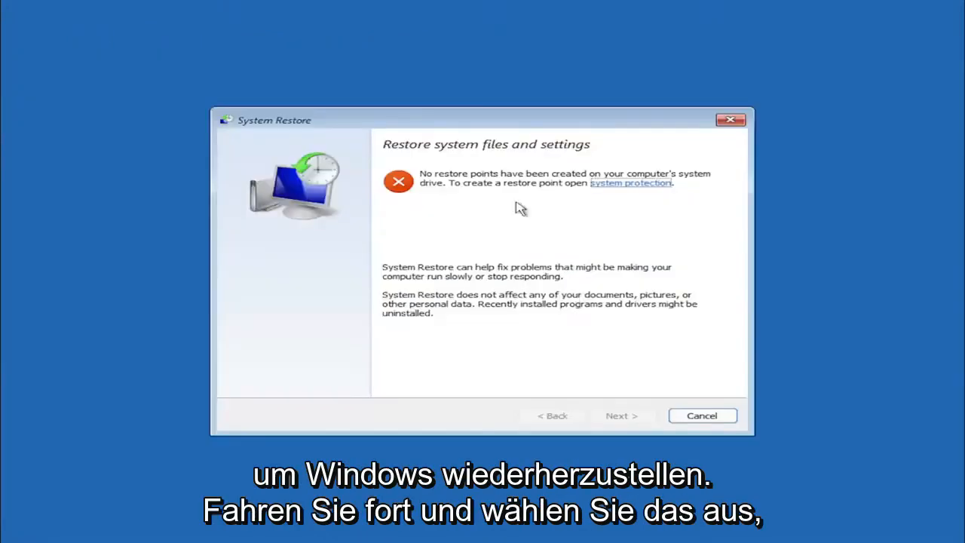